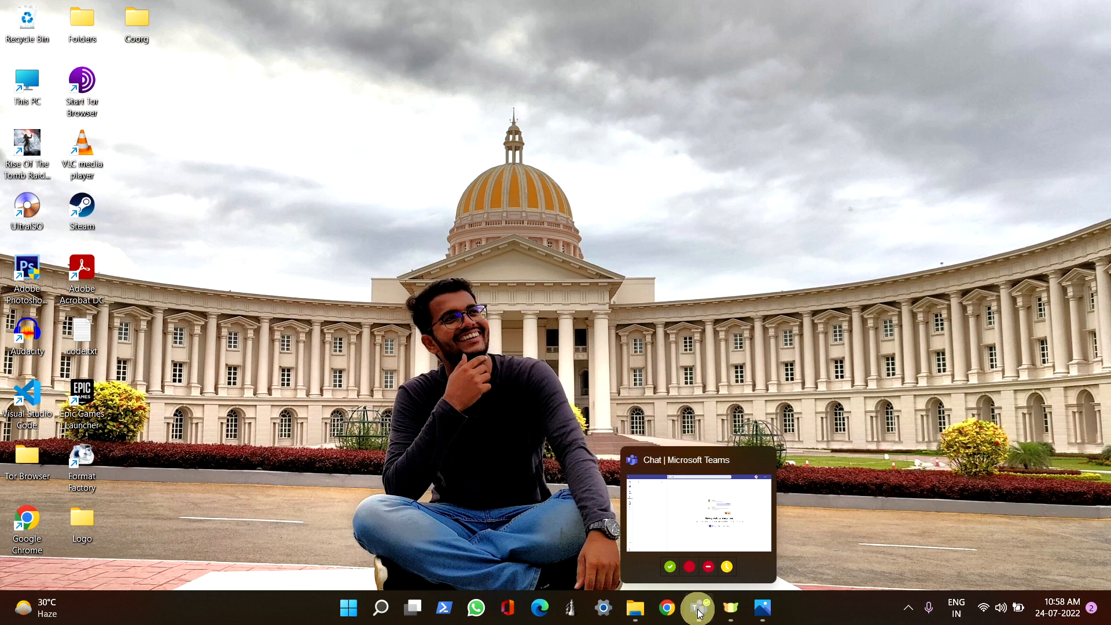
# Bring Teams to the front and show its settings-and-more menu from the profile area.
pyautogui.click(698, 607)
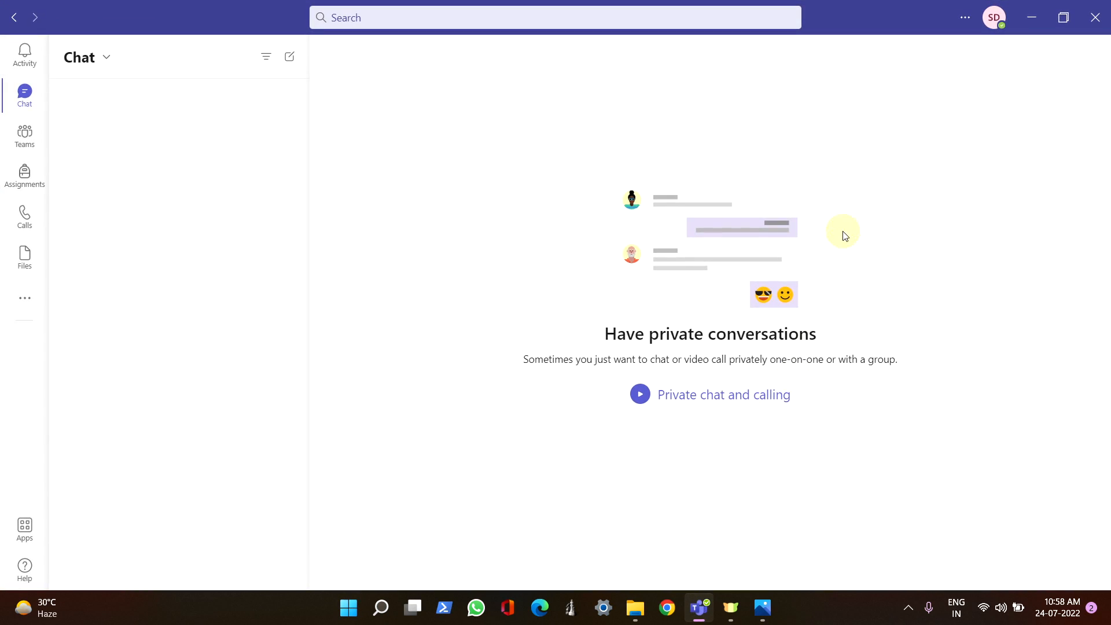
pyautogui.click(962, 17)
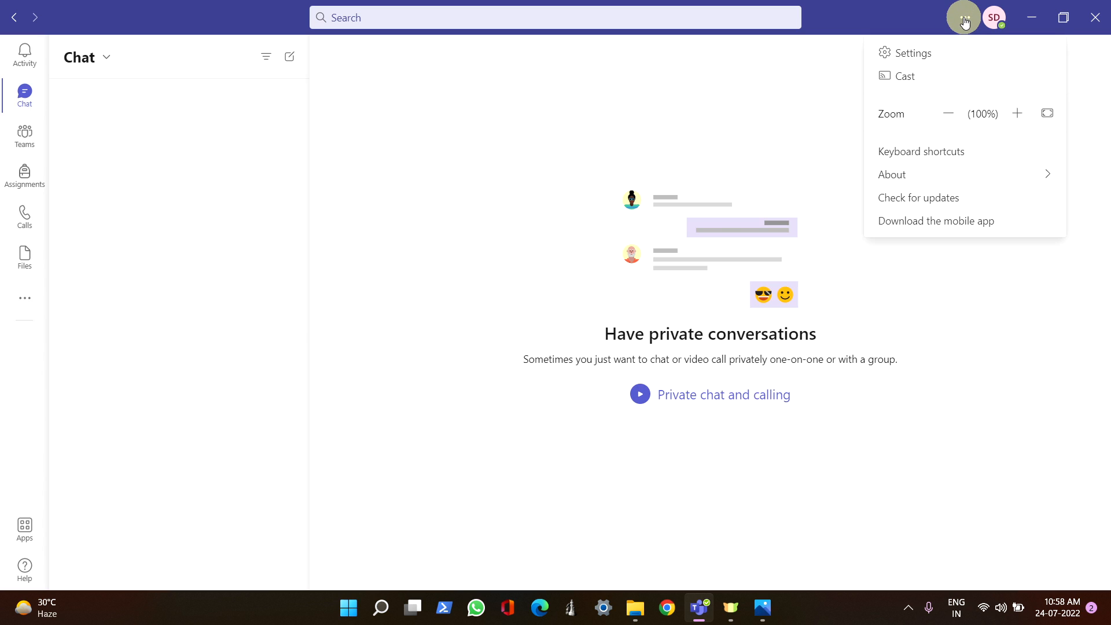
# Go to General settings and scroll down to the Out of Office section.
pyautogui.click(913, 52)
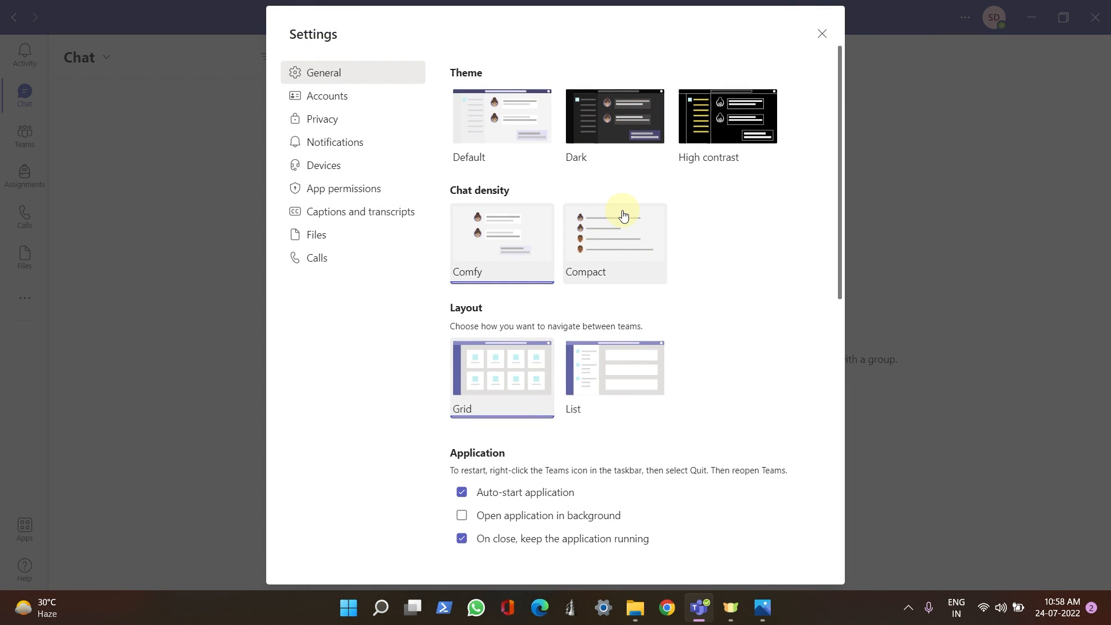
pyautogui.scroll(-3)
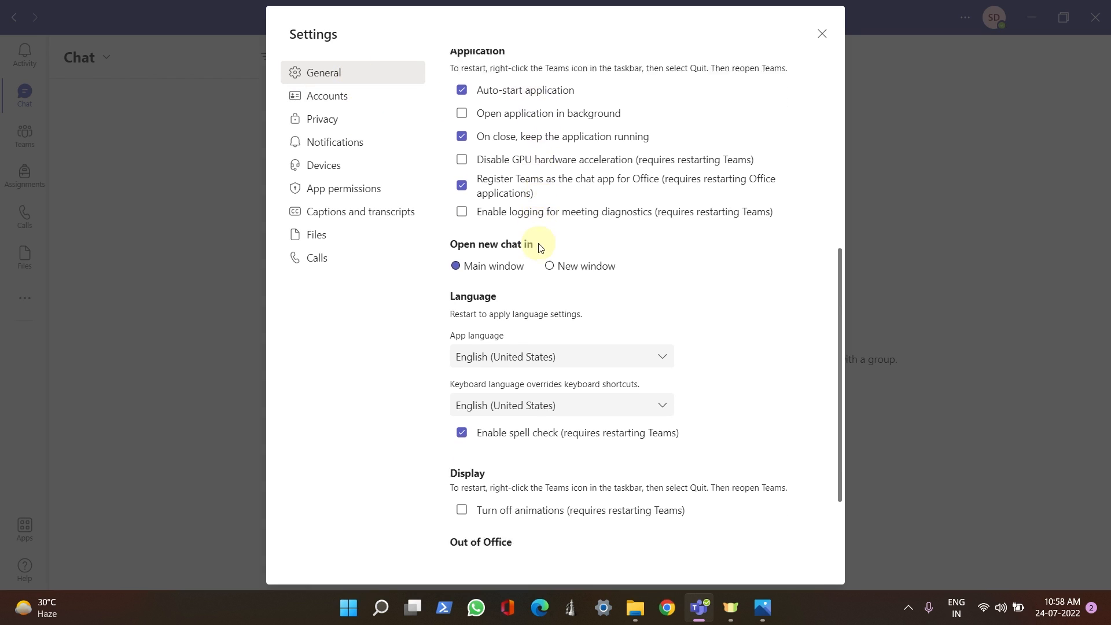
pyautogui.scroll(-3)
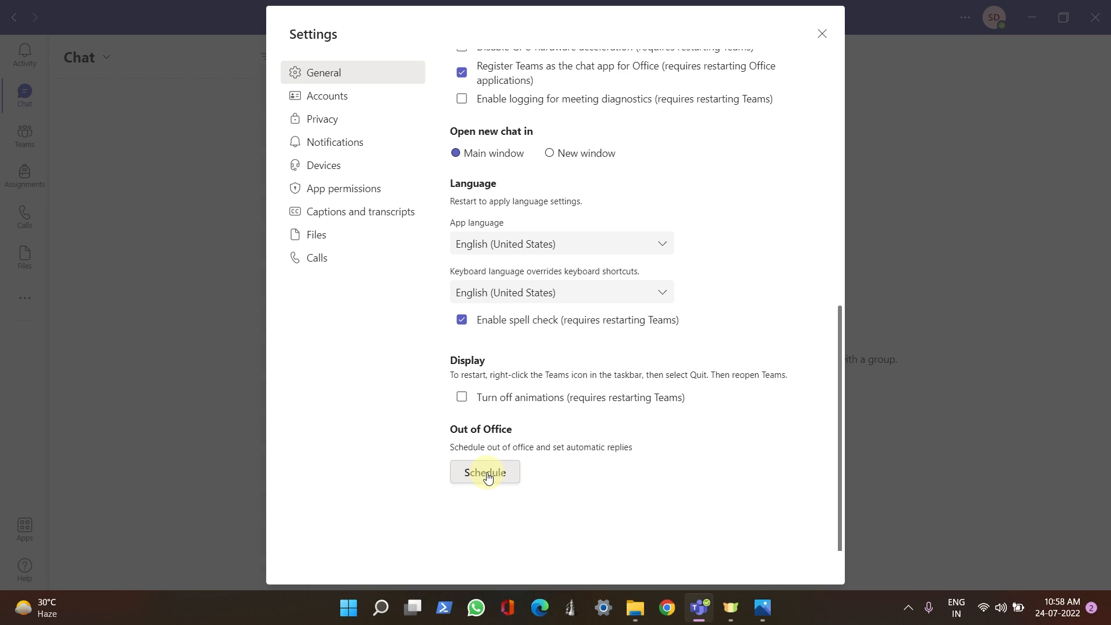
# In Out of Office scheduling, turn on automatic replies and write the leave message 'Hi, will respond back once I am back'.
pyautogui.click(485, 472)
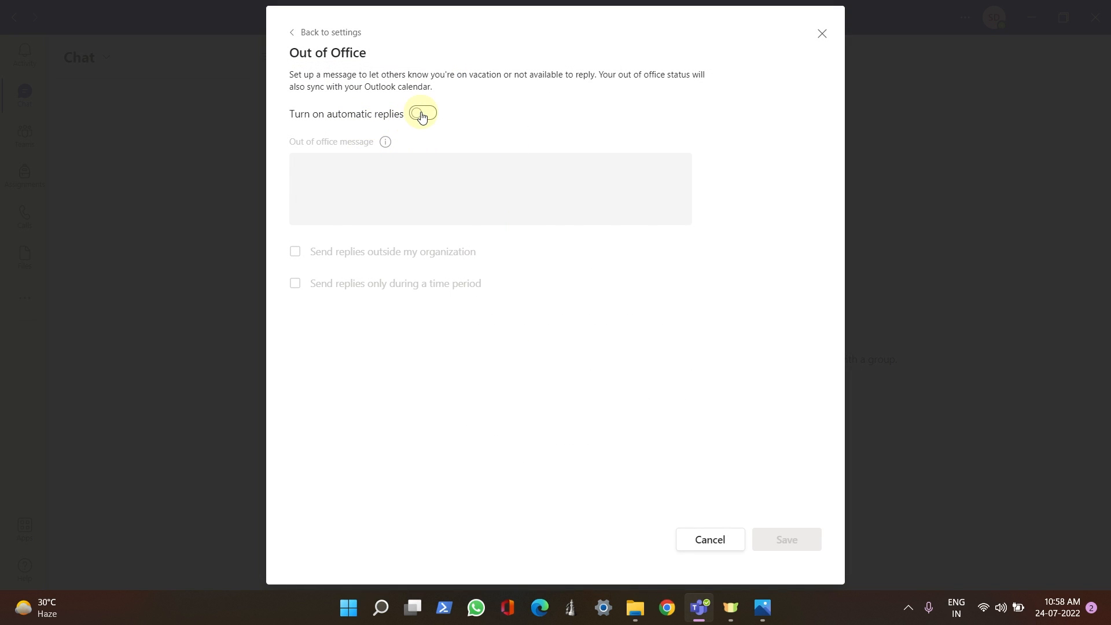
pyautogui.click(421, 113)
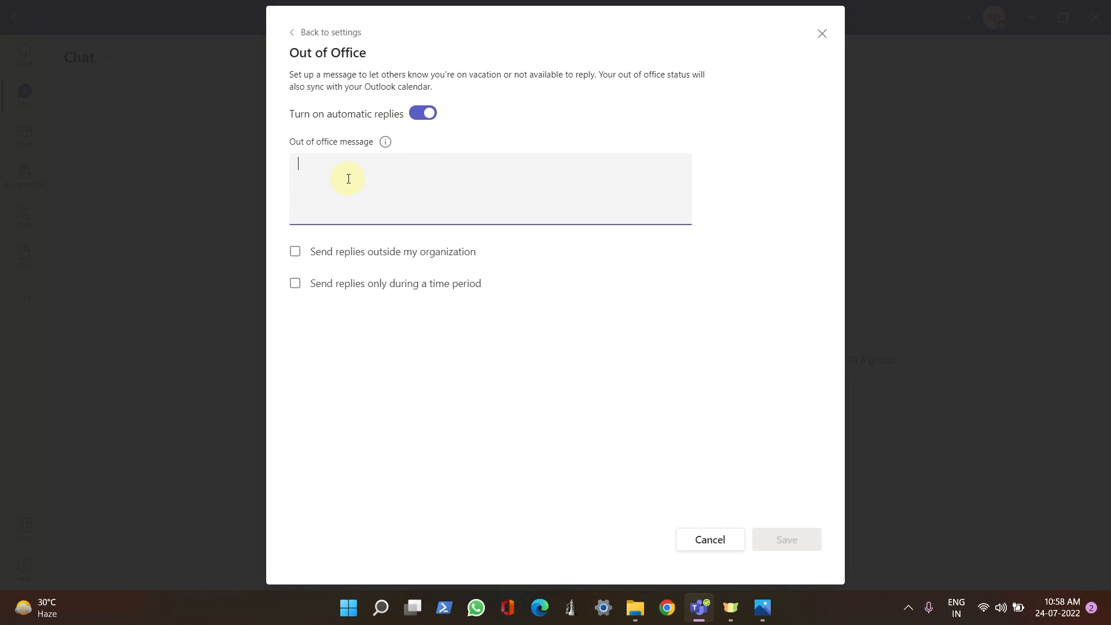
pyautogui.write('Hi')
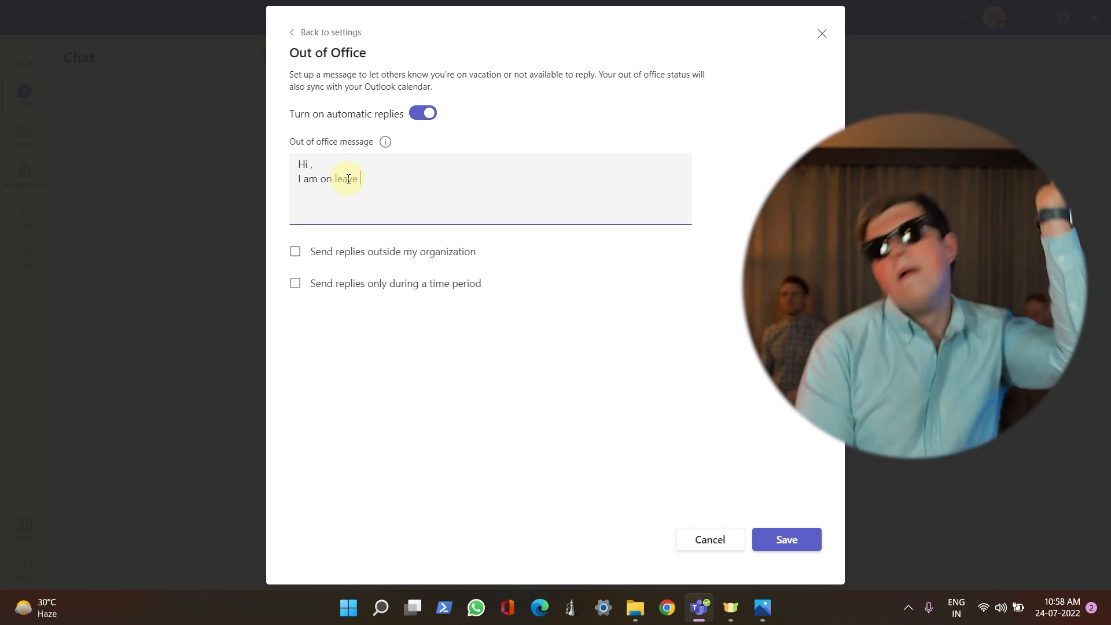
pyautogui.write(', will resp')
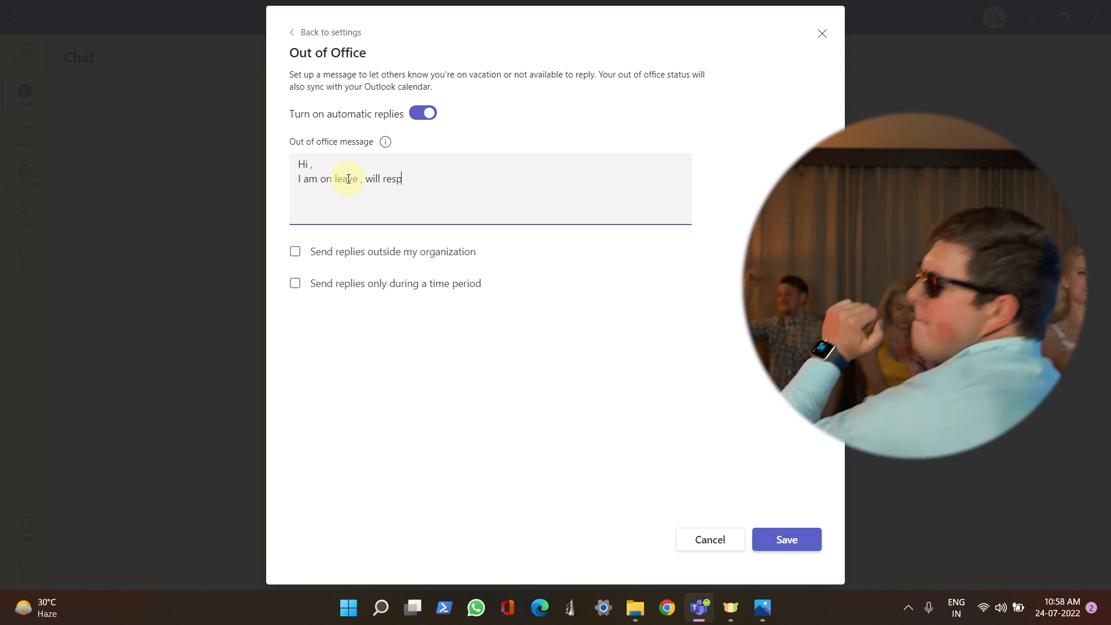
pyautogui.write('ond back')
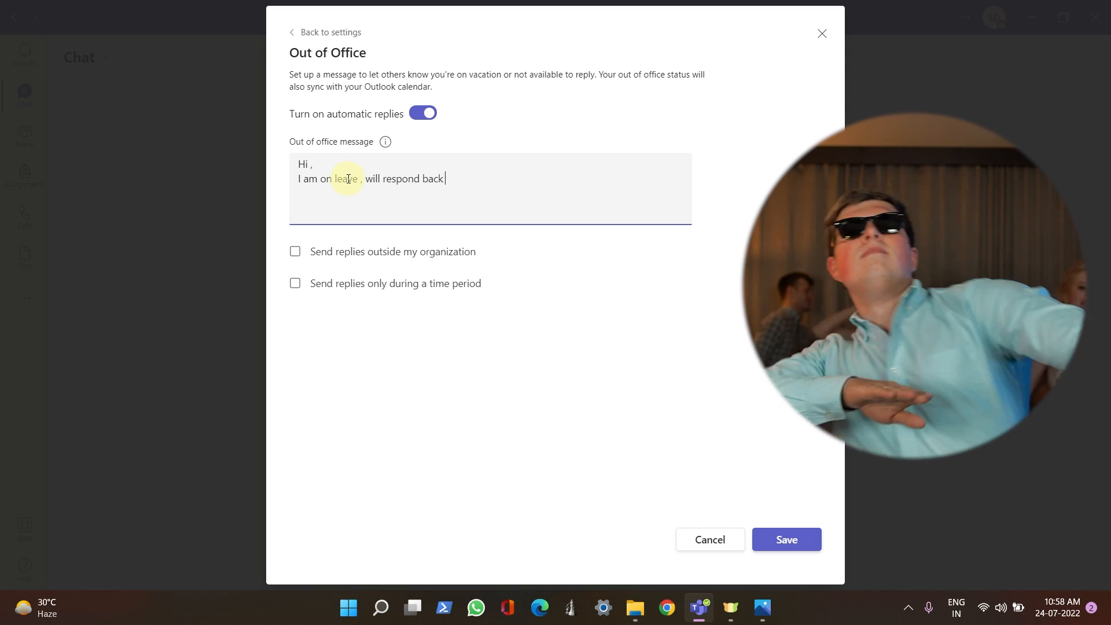
pyautogui.write('Once')
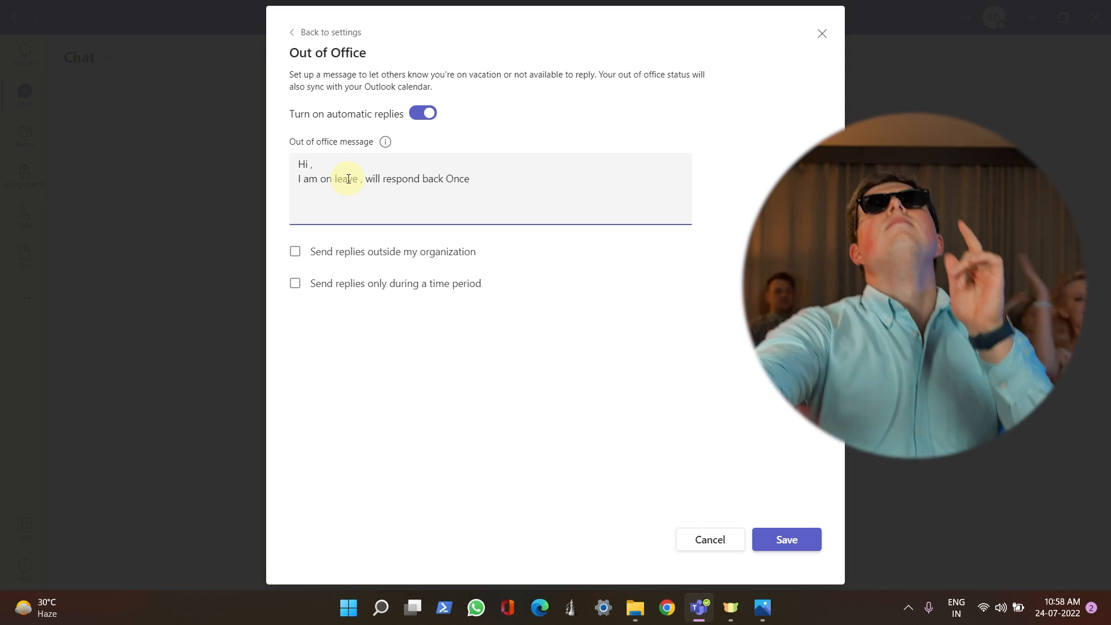
pyautogui.write('i am back.')
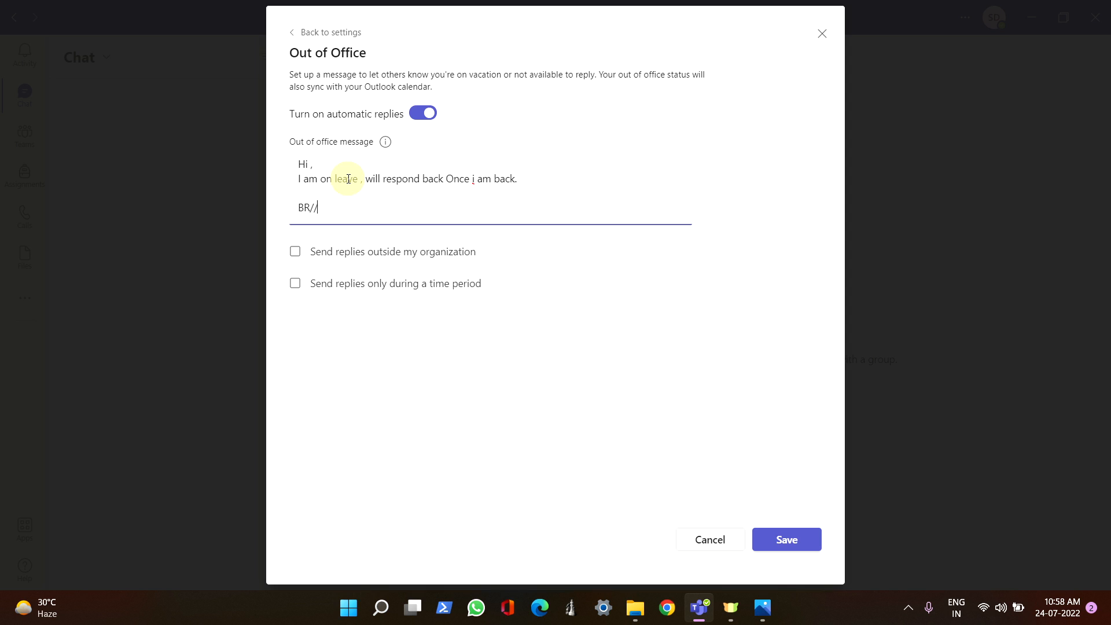
pyautogui.write('DST')
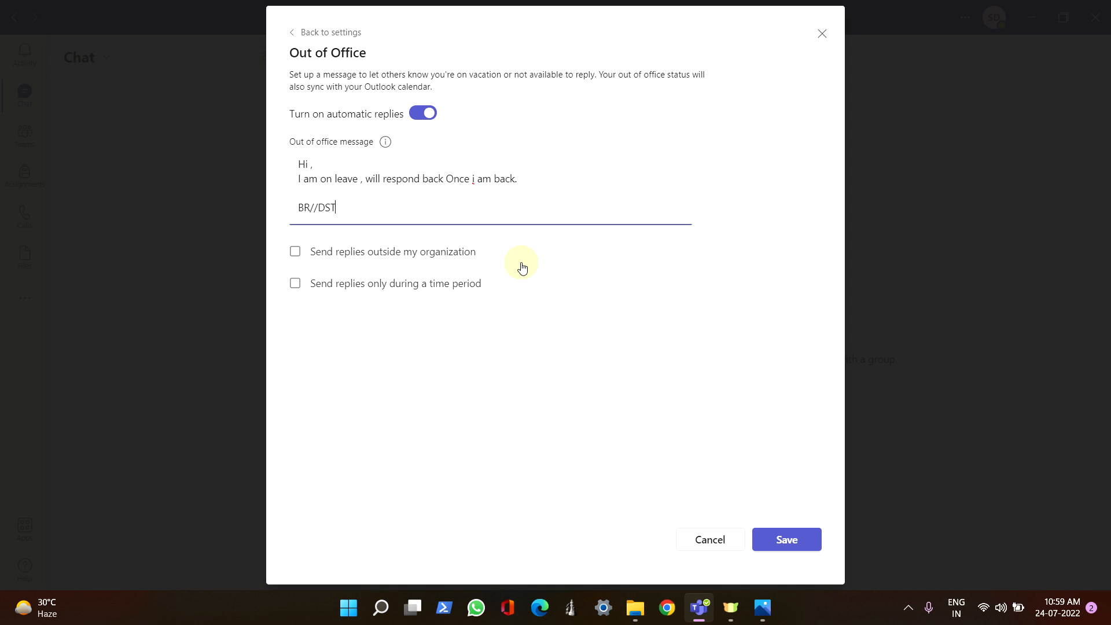
pyautogui.moveTo(267, 198)
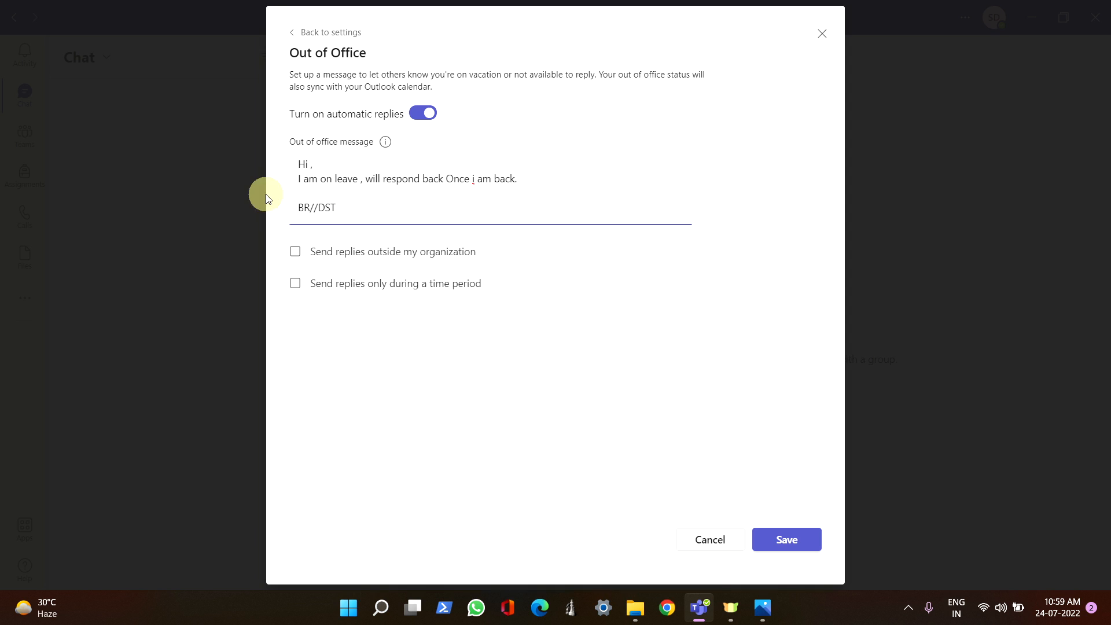
# Enable sending replies to senders outside the organization.
pyautogui.click(295, 251)
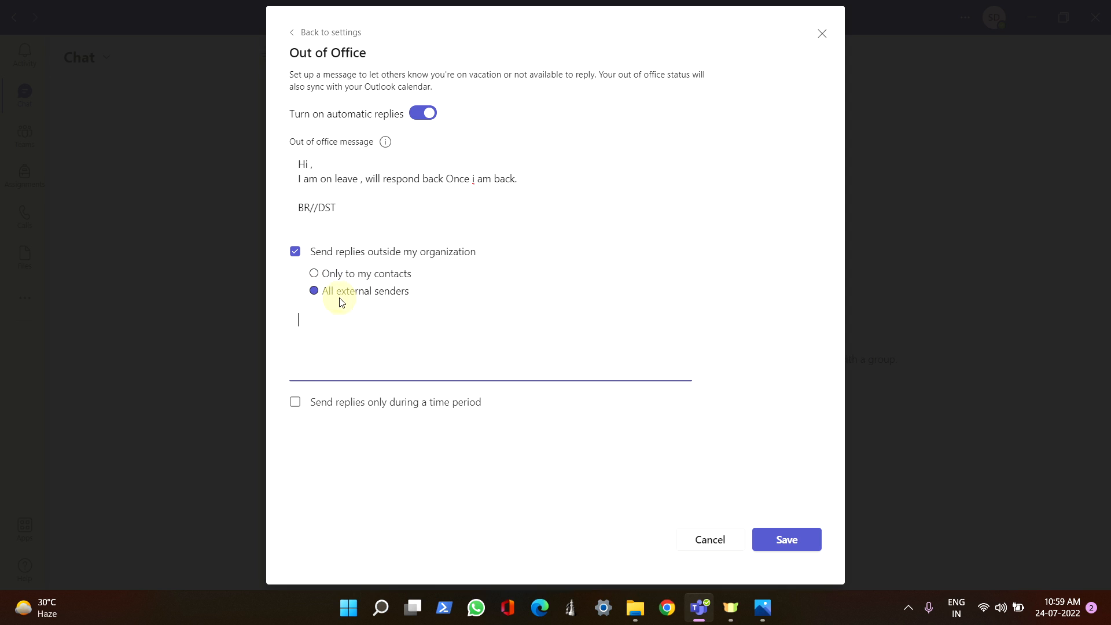
pyautogui.moveTo(345, 324)
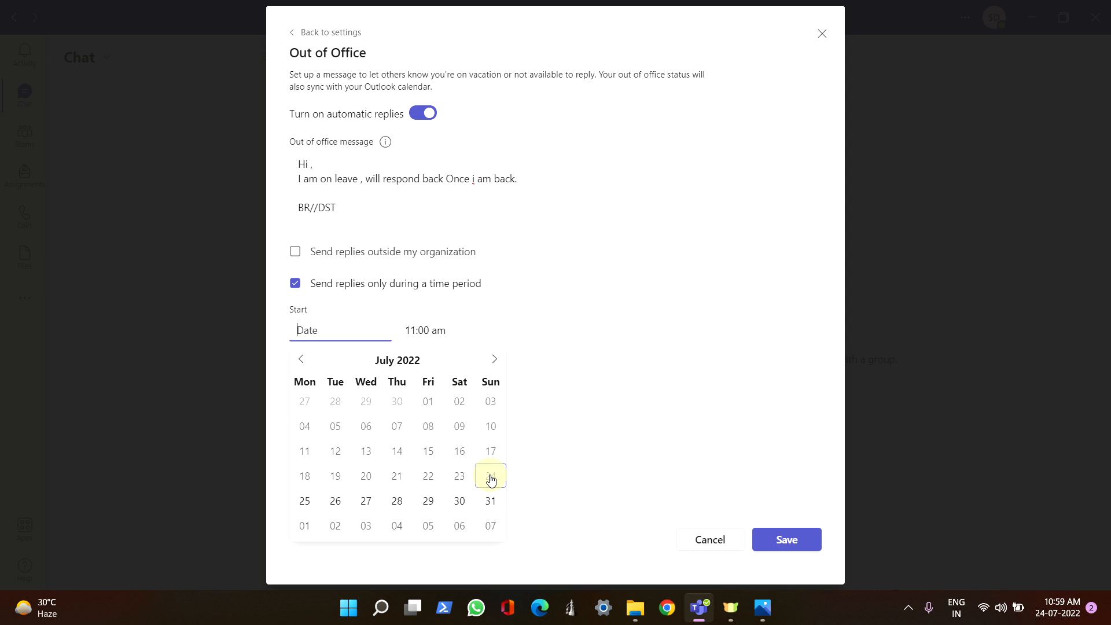
# Set the reply period from Jul 24 to Jul 30, 2022 and save (scheduling error shown).
pyautogui.click(490, 475)
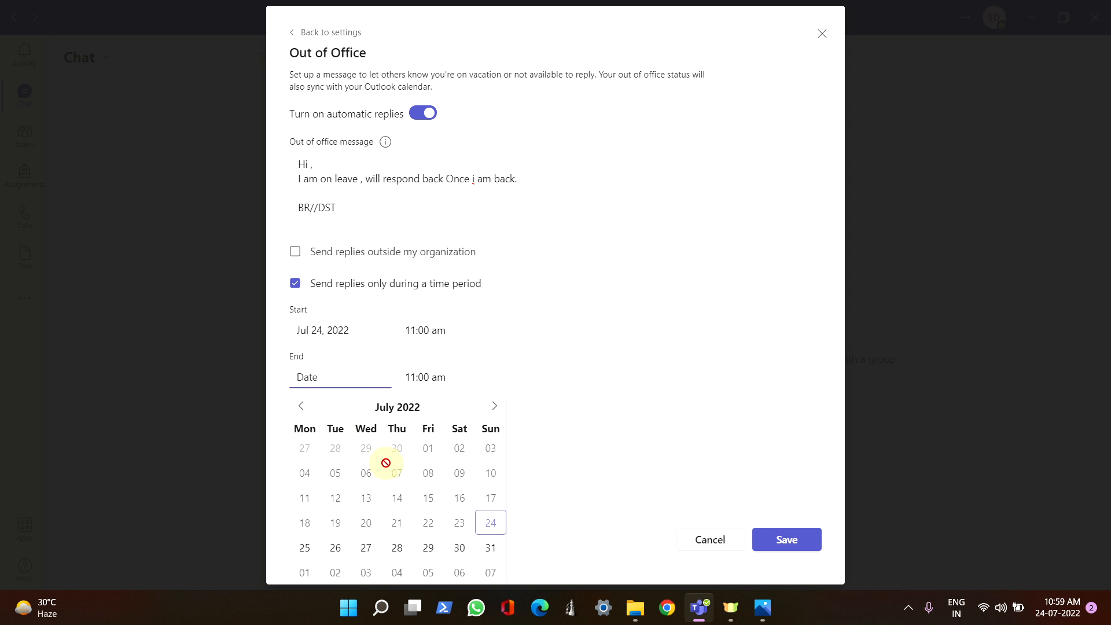
pyautogui.click(458, 547)
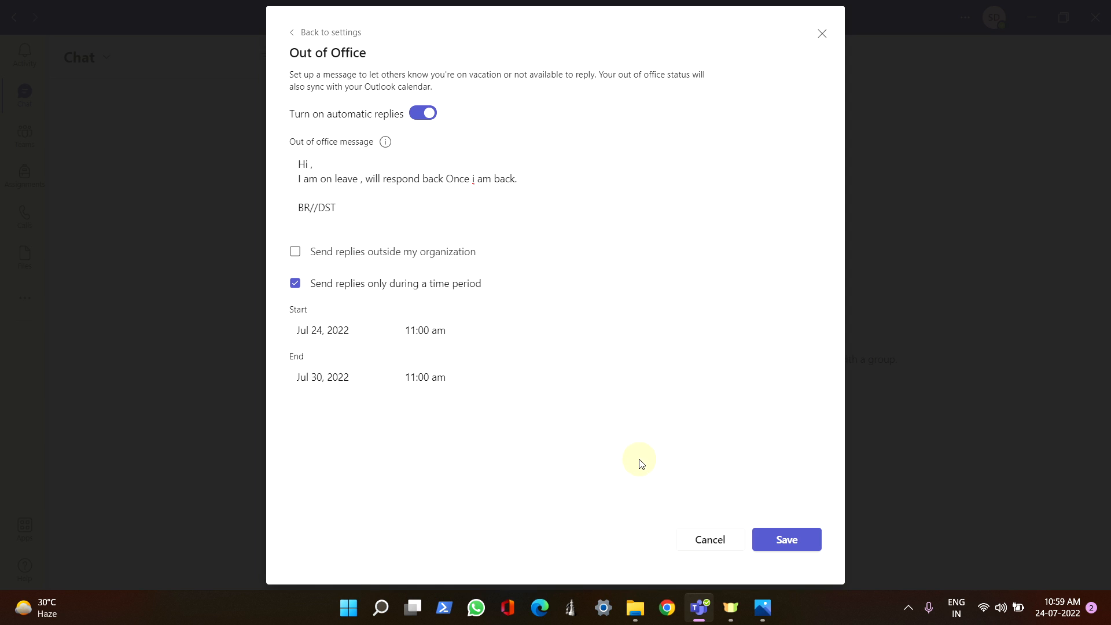
pyautogui.click(784, 539)
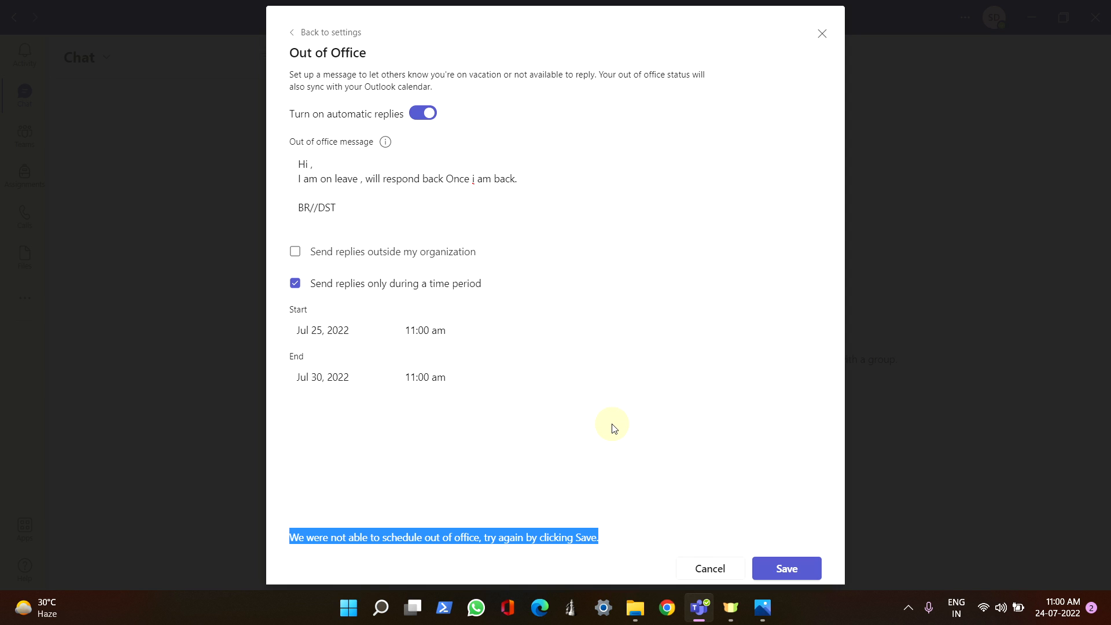
pyautogui.moveTo(709, 342)
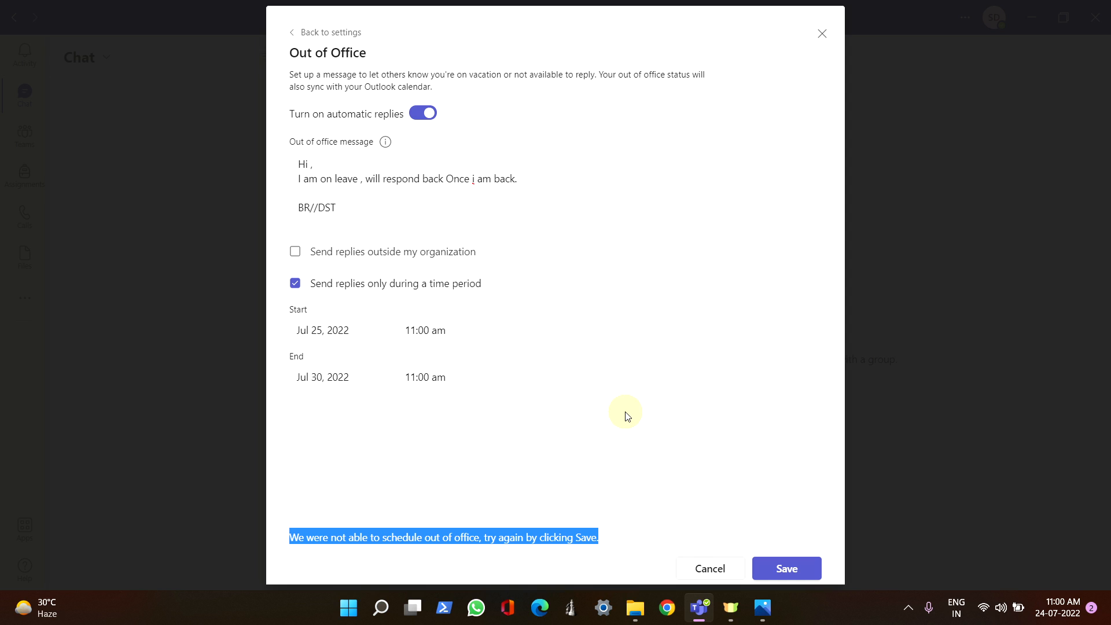
pyautogui.moveTo(466, 264)
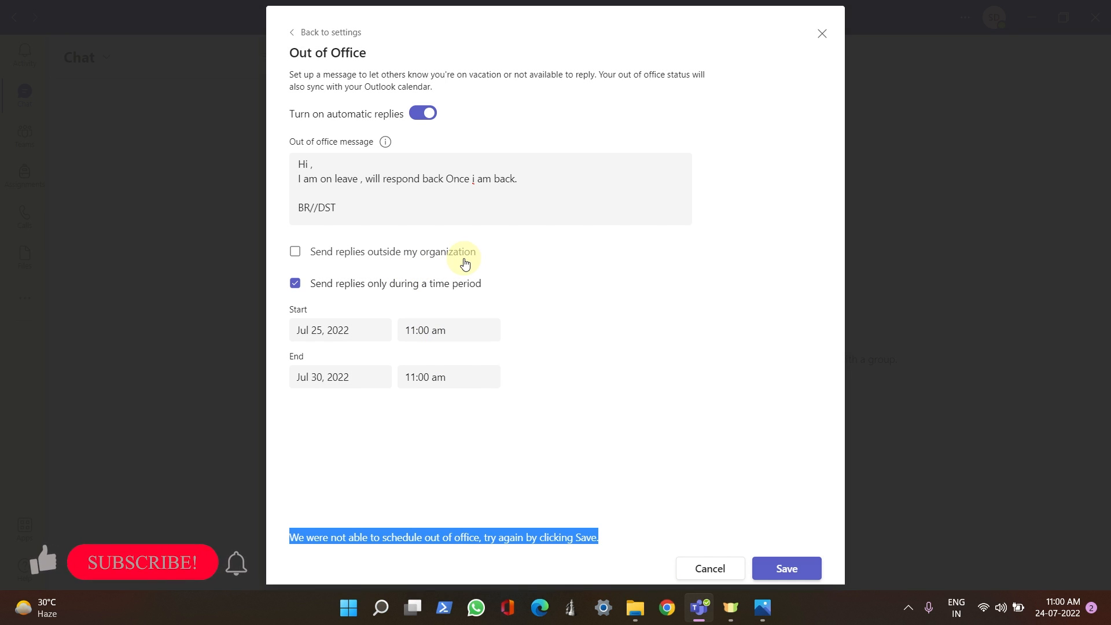
pyautogui.moveTo(742, 530)
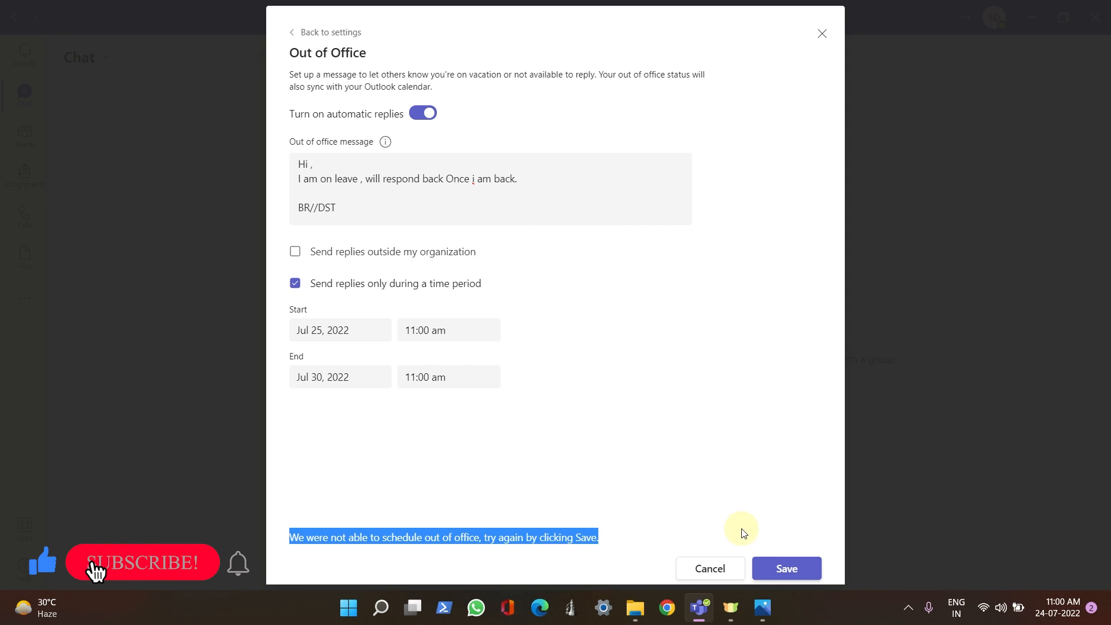